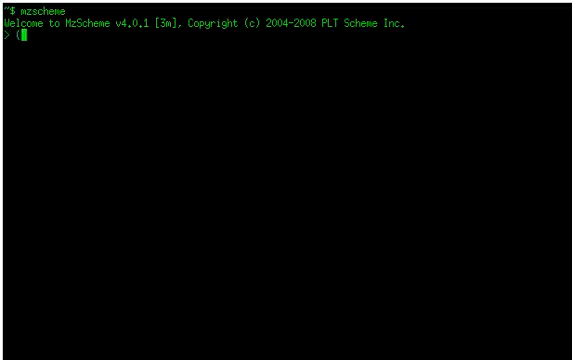
Load ll.ss with (enter! "ll.ss") and launch the Lambda Lists prompt via (main)
text(enter!)
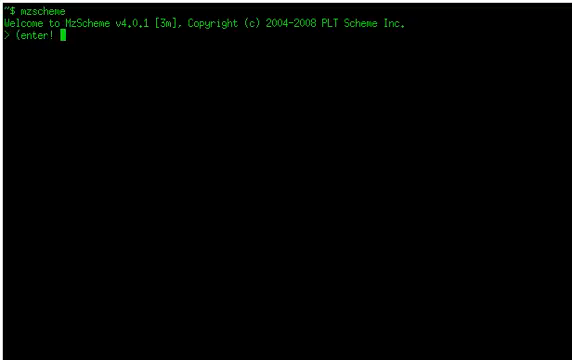
text("ll.ss"))
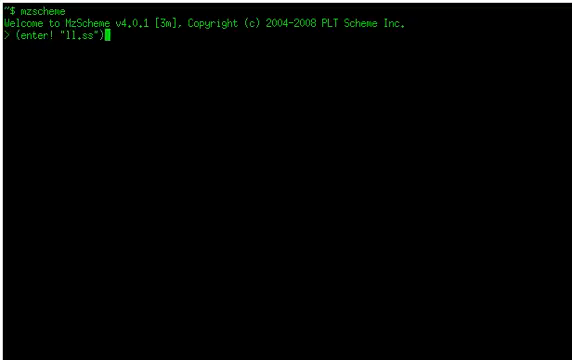
key(Return)
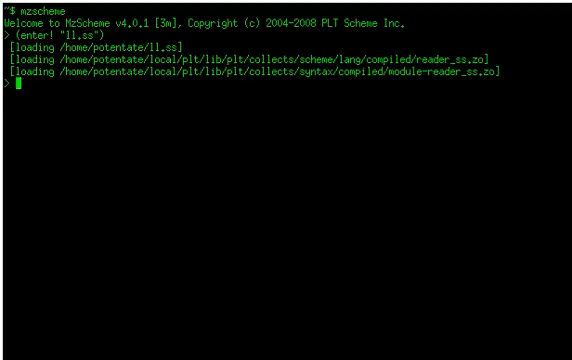
text((main)
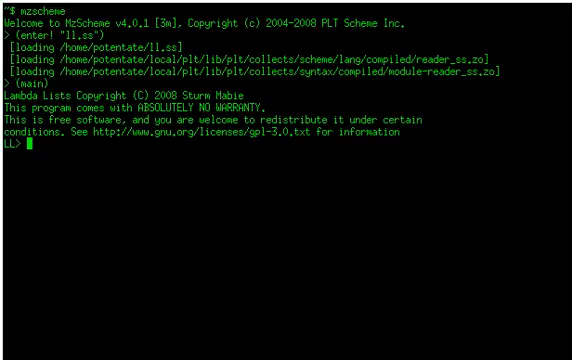
Define let (square ?a) => (?a * ?a) and evaluate (square 4) and (square 42)
text(let (square ?a) =>)
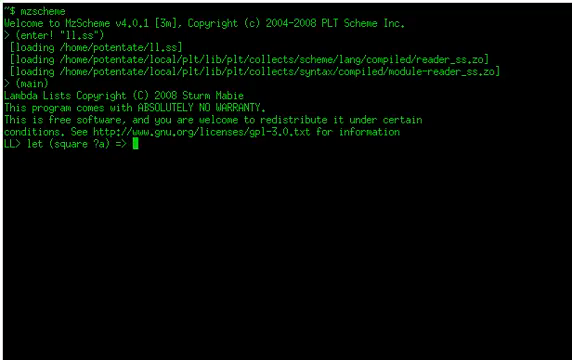
text((?a *)
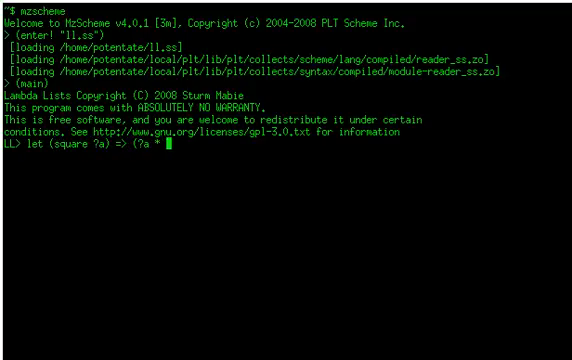
text(?a))
text(()
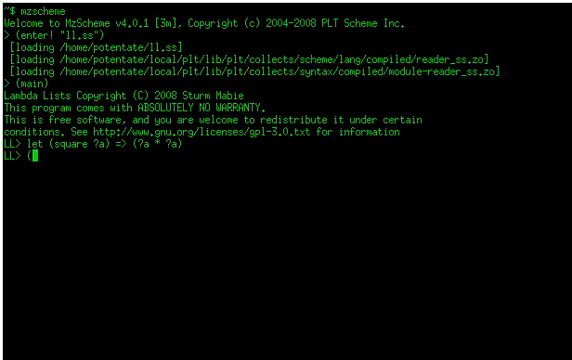
text(square 4)
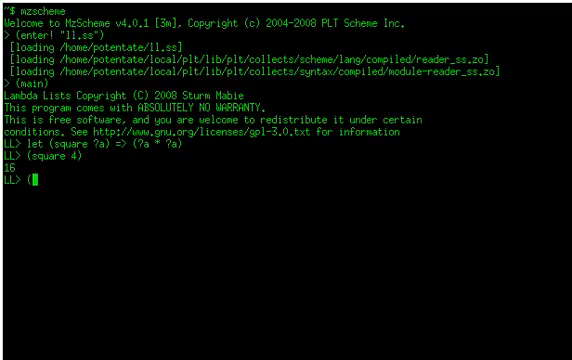
text((square 42)
text(let)
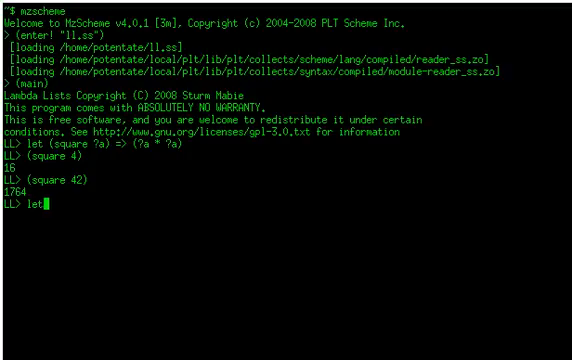
Define let (cube ?a) => (?a * (square ?a)) and evaluate (cube 4) and (cube 42)
text((cube ?)
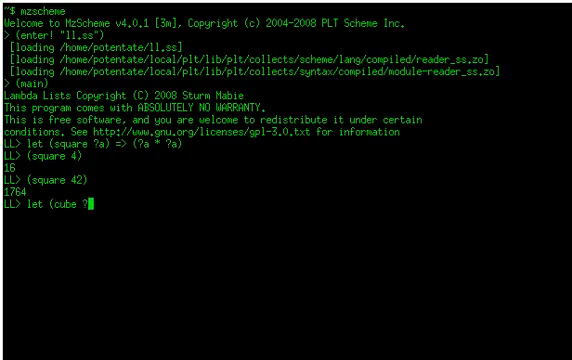
text(a) => (?)
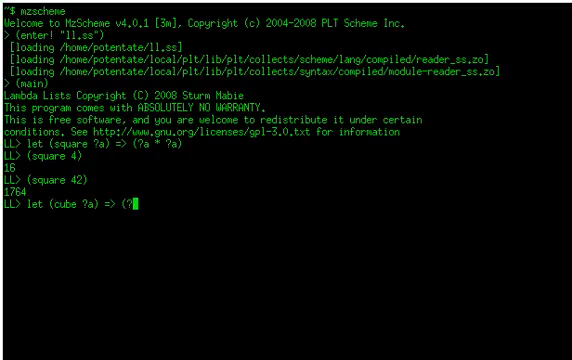
text(a *)
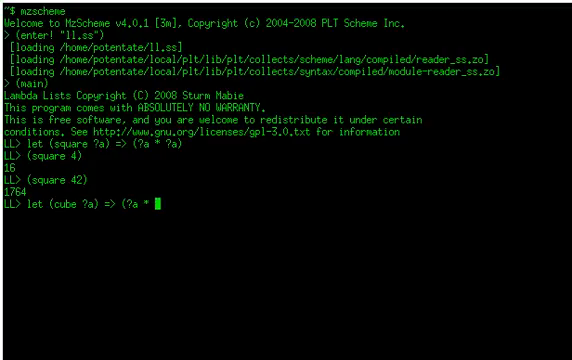
text(s)
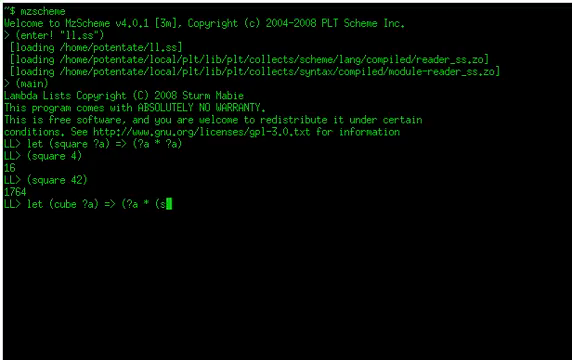
text(quare ?a))
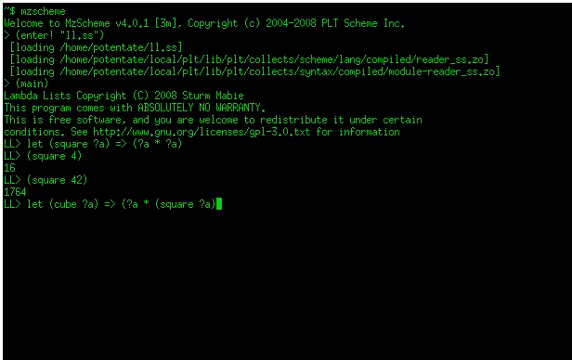
text((cube 4)
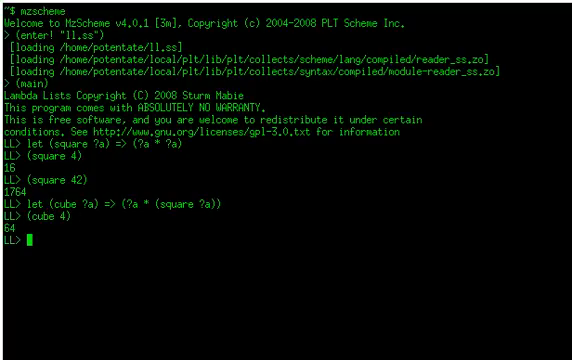
text((cube 42)
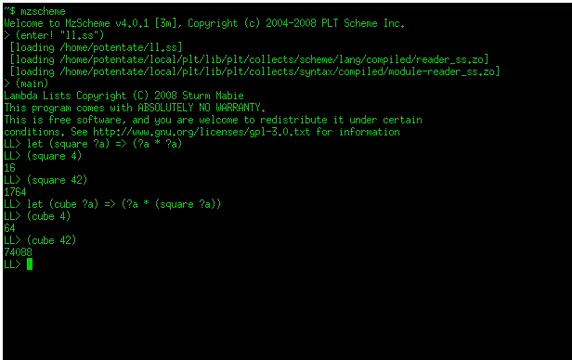
Define postfix let (?a cube) => (cube ?a) and evaluate (4 cube) and (1337 cube)
text(le)
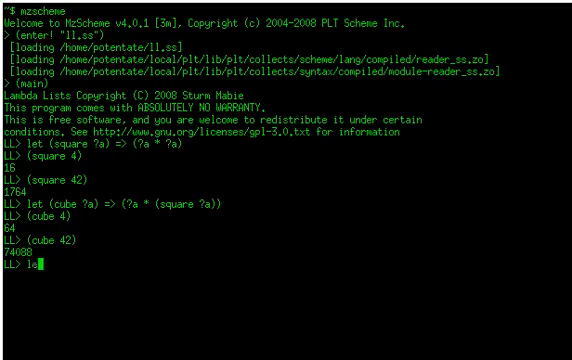
text(et)
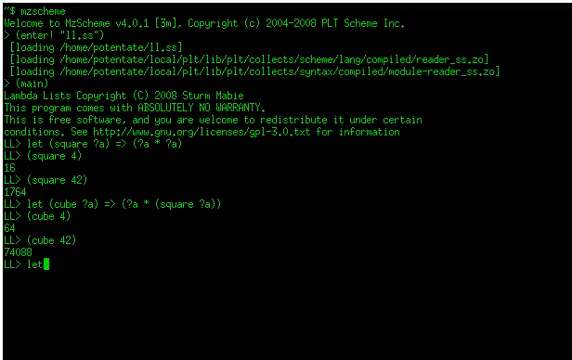
text(()
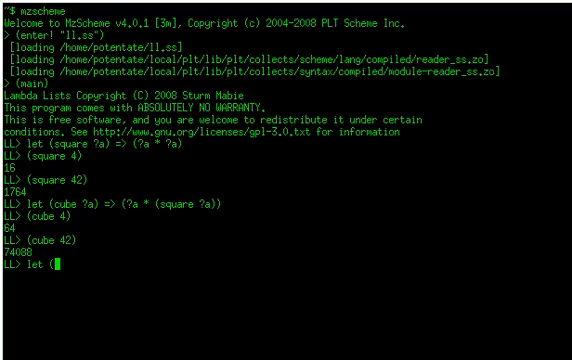
text(4)
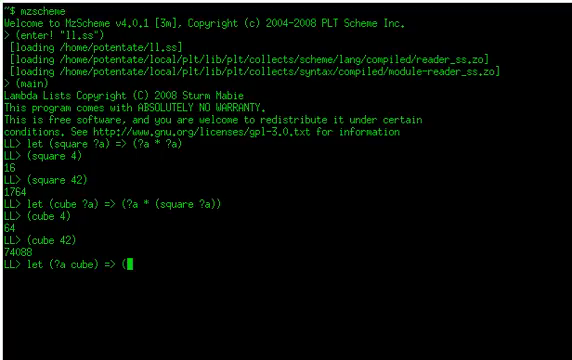
text((cube ?a))
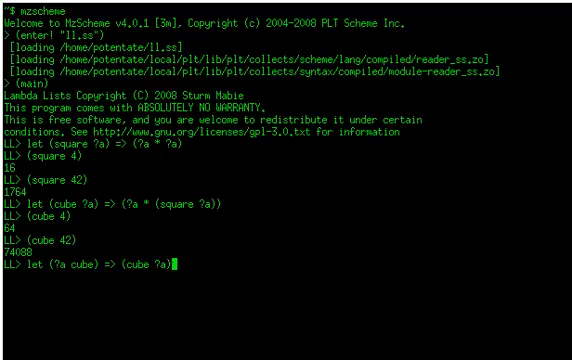
text((4 cube)
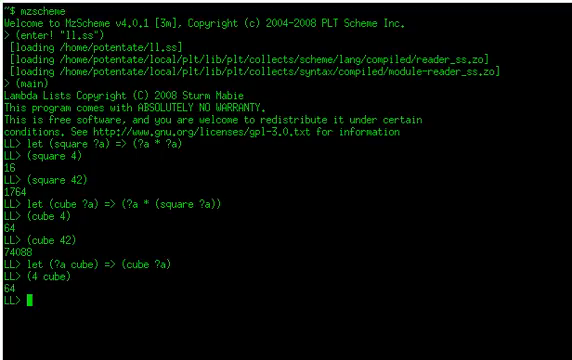
text((1337 cube)
text(let )
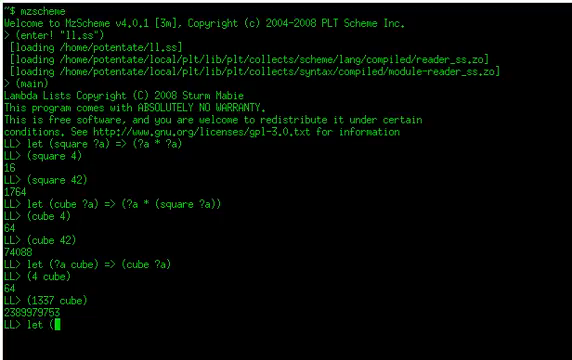
Define let (fac ?a) => (if (?a < 1) 1 (?a * (fac (?a - 1)))) and evaluate (fac 4) and (fac 42)
text((fac ?)
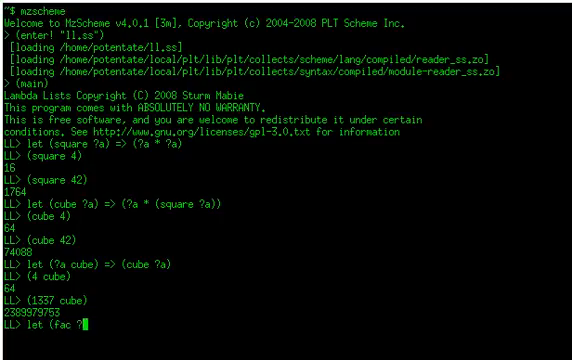
text(a) => (if ()
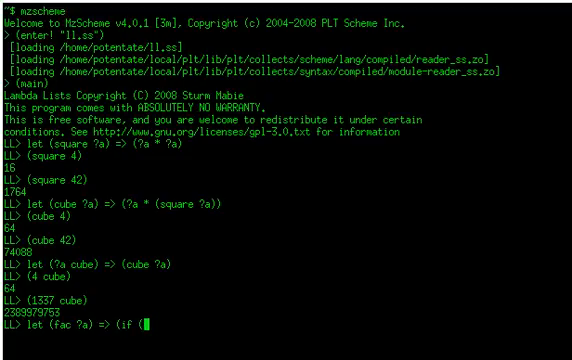
text(?a < 1))
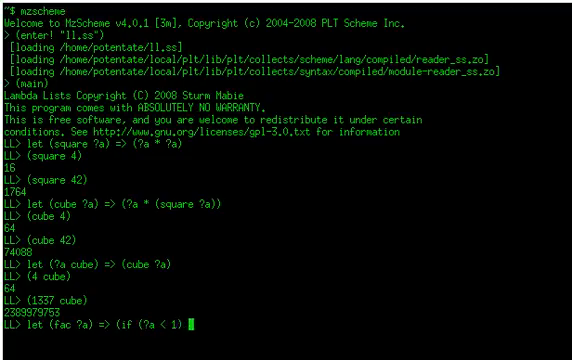
text(1 (?a * (f)
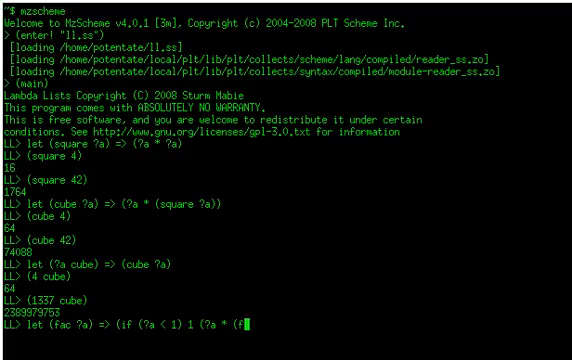
text(ac (?a)
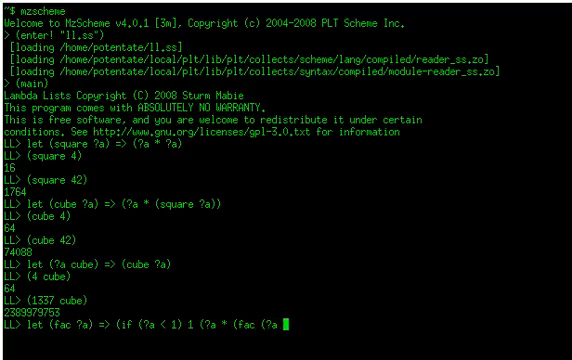
text(- 1))
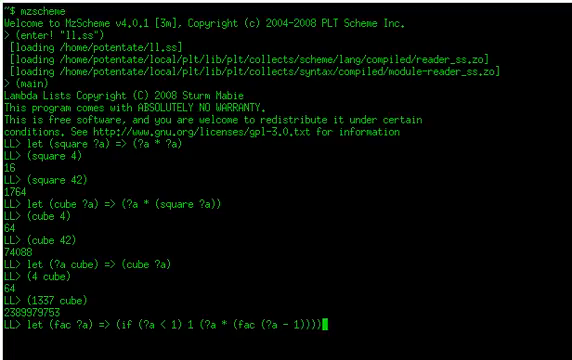
key(Return)
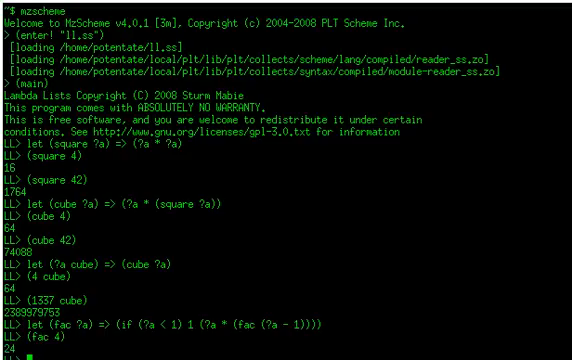
text((fac 1337)
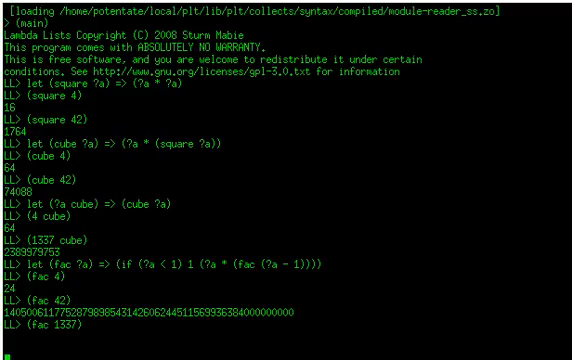
Break out of (fac 1337) with Ctrl+C, restart via (main), and begin typing the myif then/else pattern
key(ctrl+c)
text(let (my-if ?cond then ?a else ?b) => (if ?cond ?a ?b)
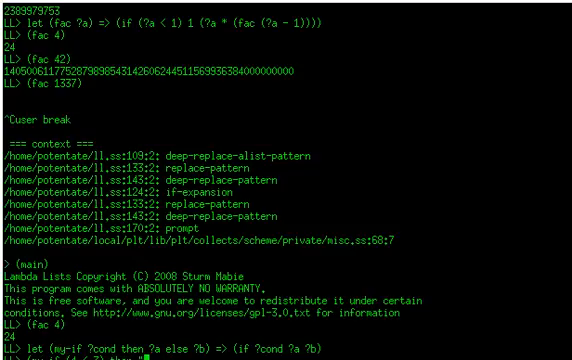
text("hello" else)
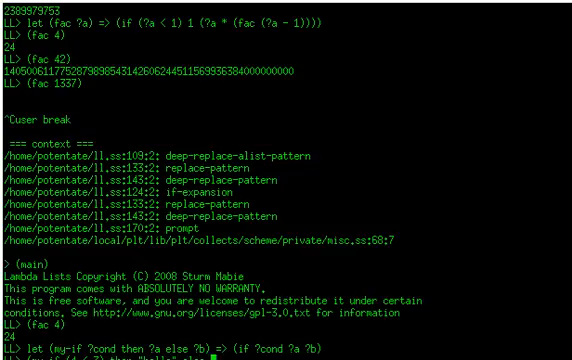